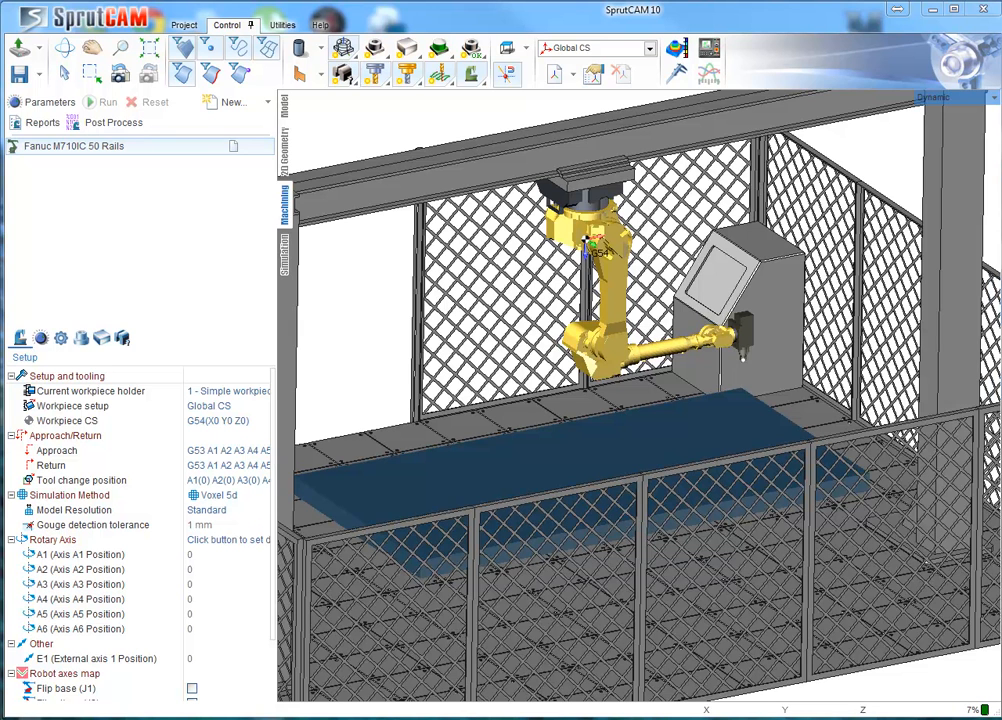
Load the Robots boat project, simulate the four milling operations and orbit to view the hull toolpaths
click(32, 48)
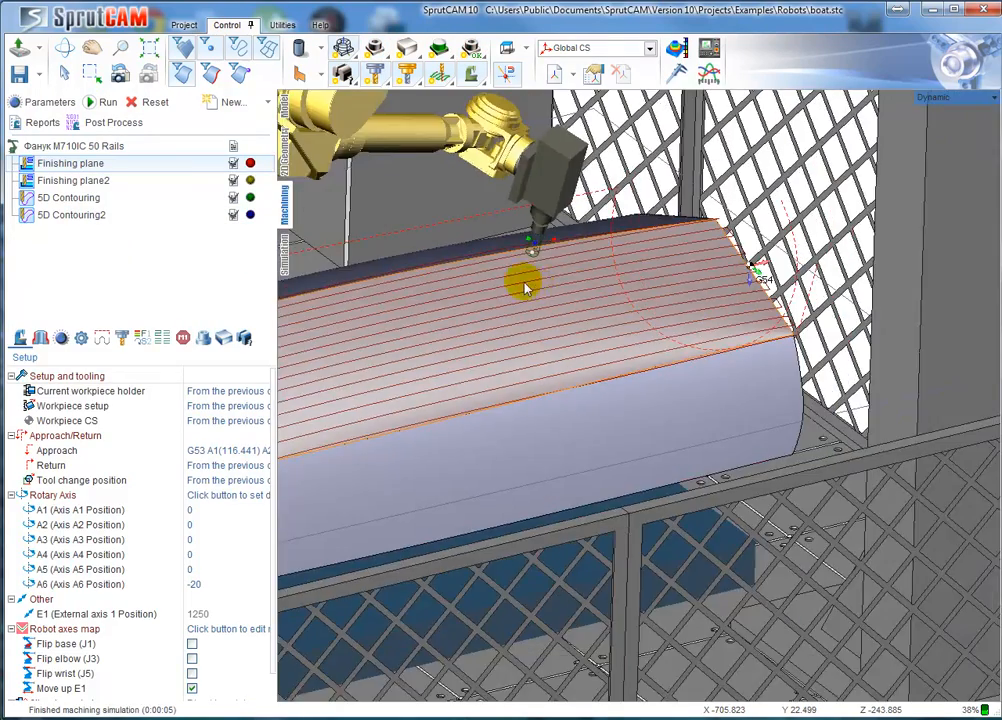
drag(524, 284, 676, 304)
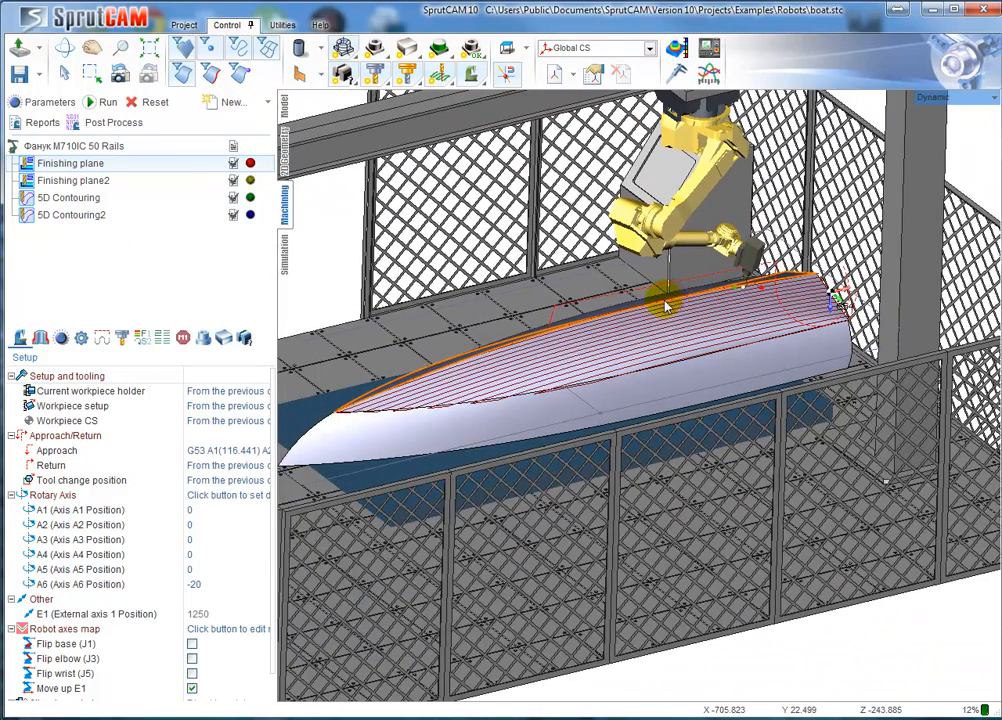
click(76, 146)
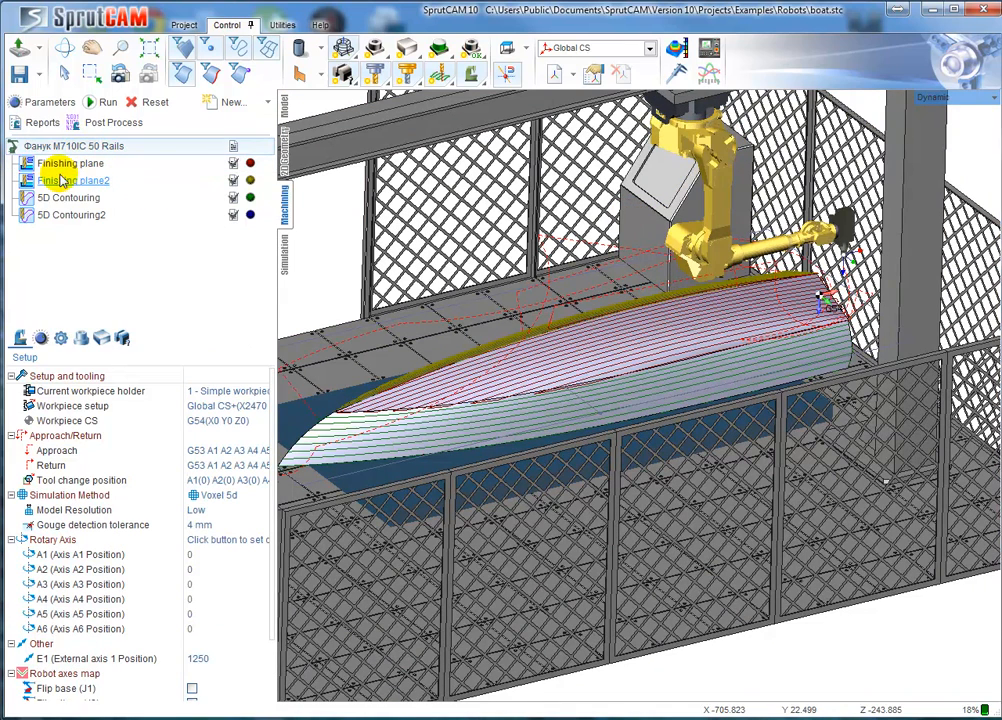
In the robot's machine setup, mark the tool block's supported applications to include Painting
click(122, 338)
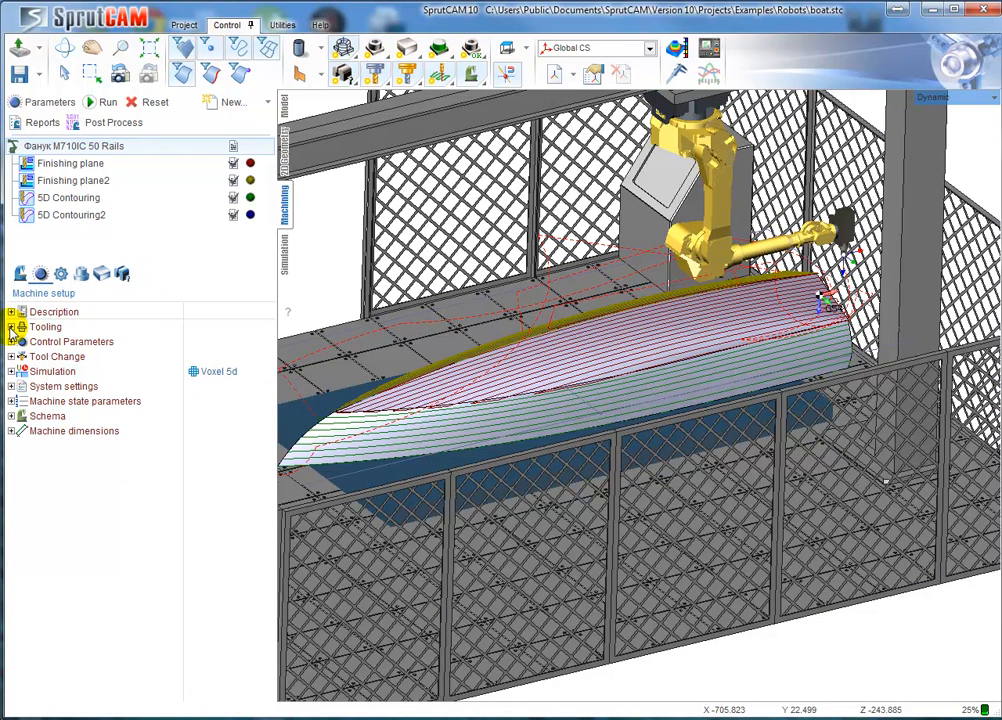
click(12, 328)
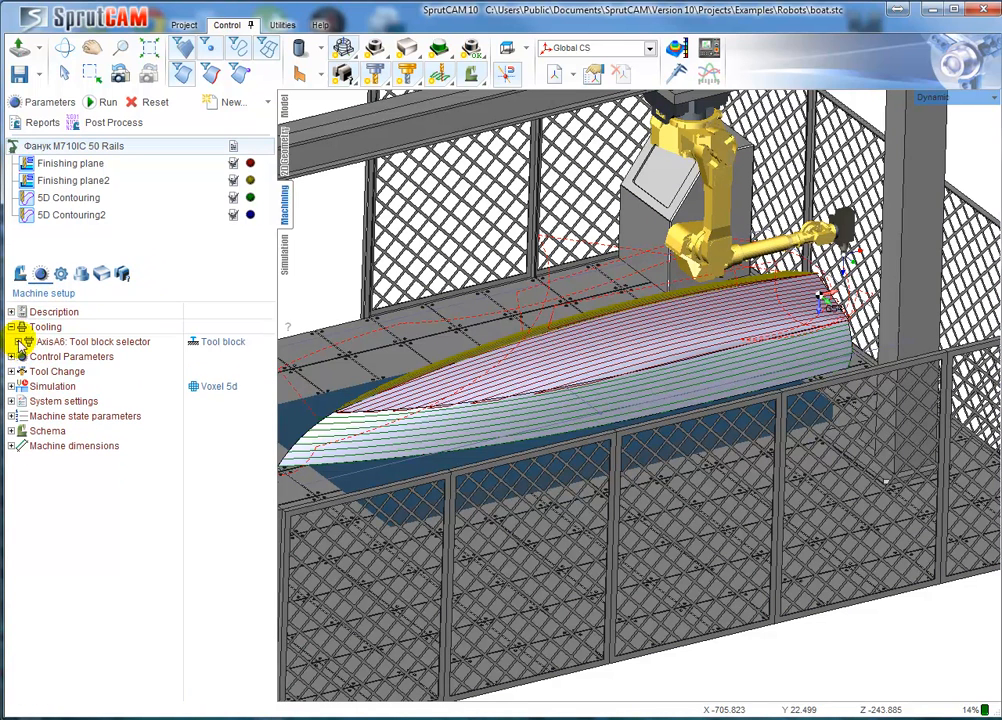
click(18, 342)
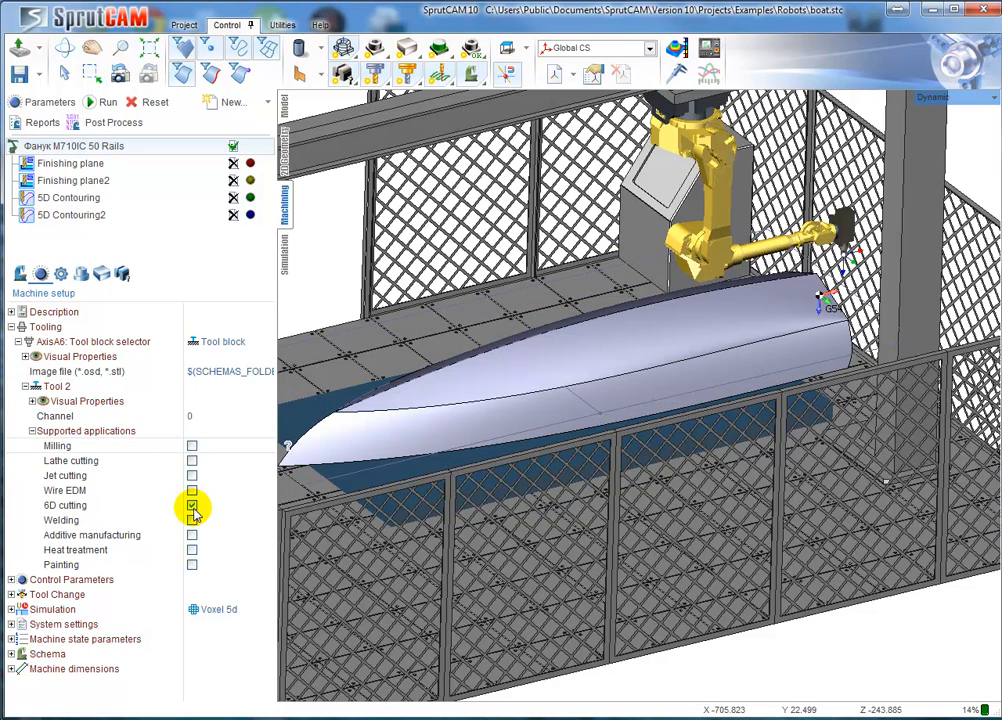
click(192, 564)
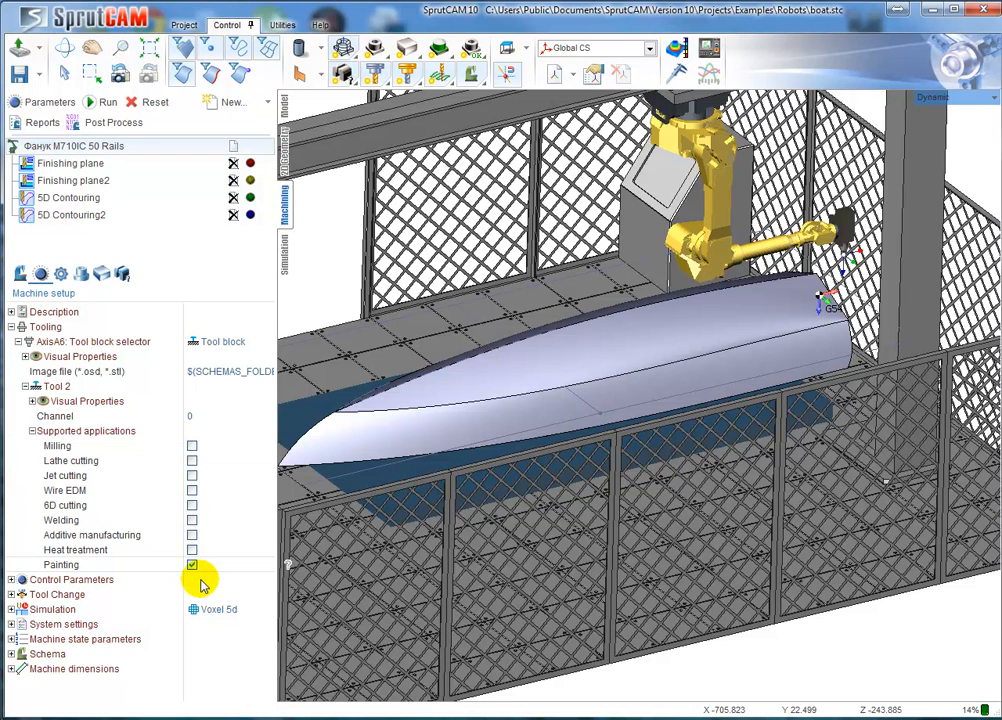
mouse_move(236, 204)
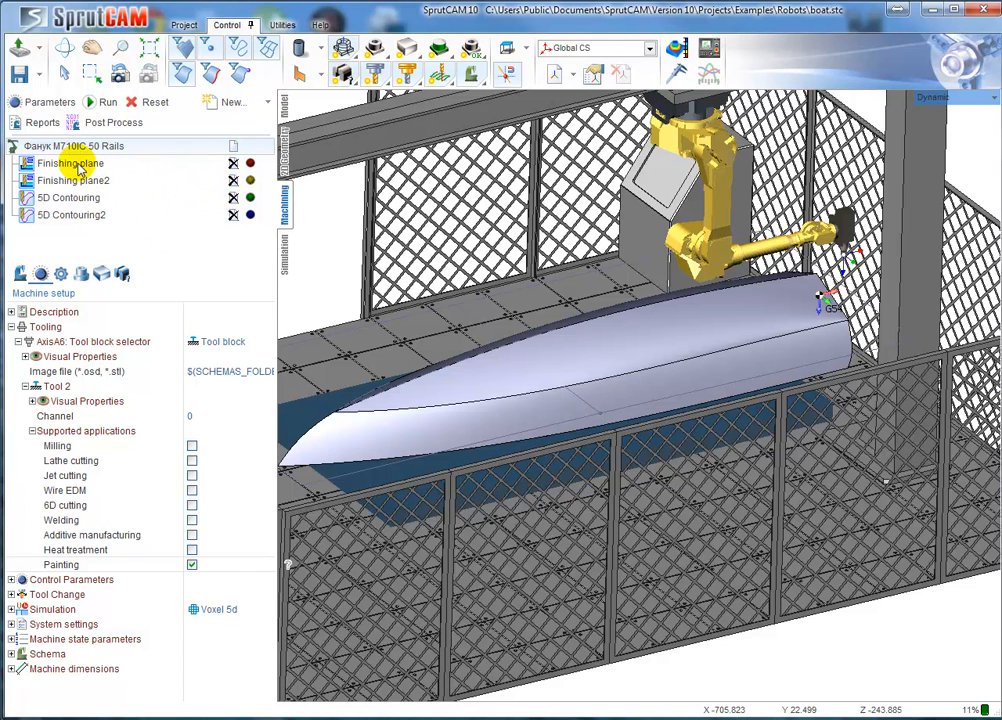
Enable Painting under Customize machining applications for the Finishing plane operation, then show the workpiece settings
click(60, 274)
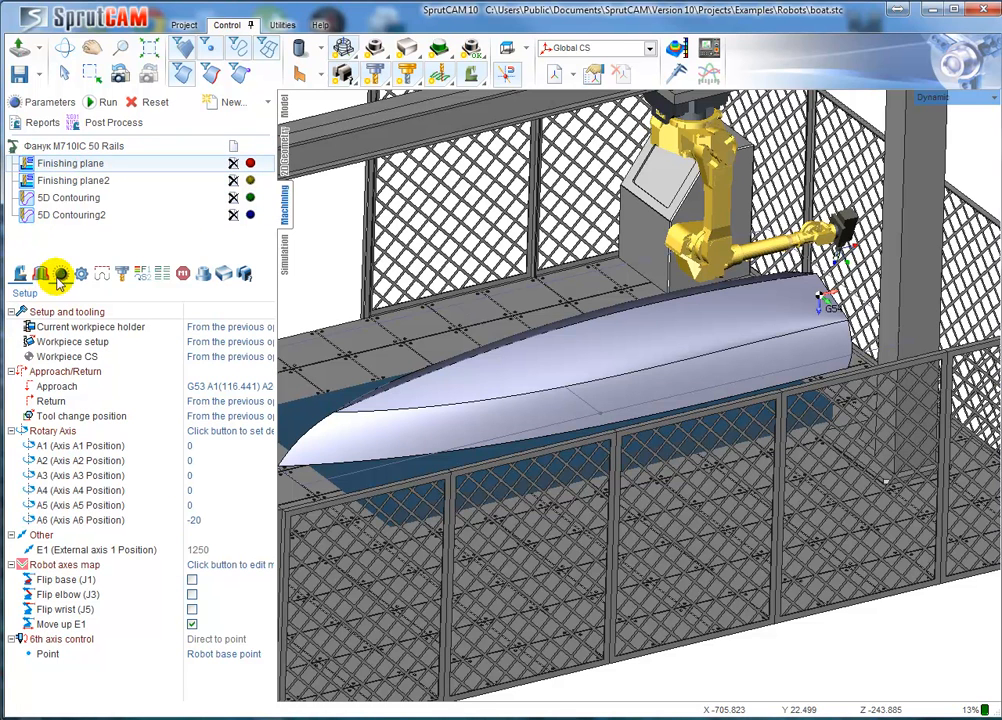
click(60, 274)
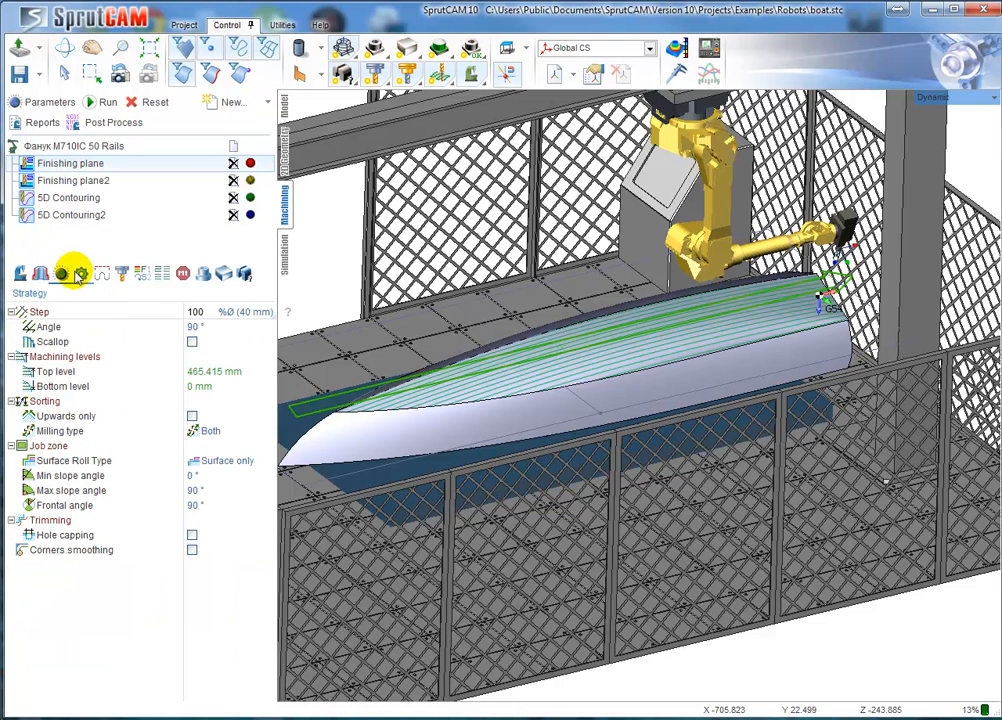
click(80, 272)
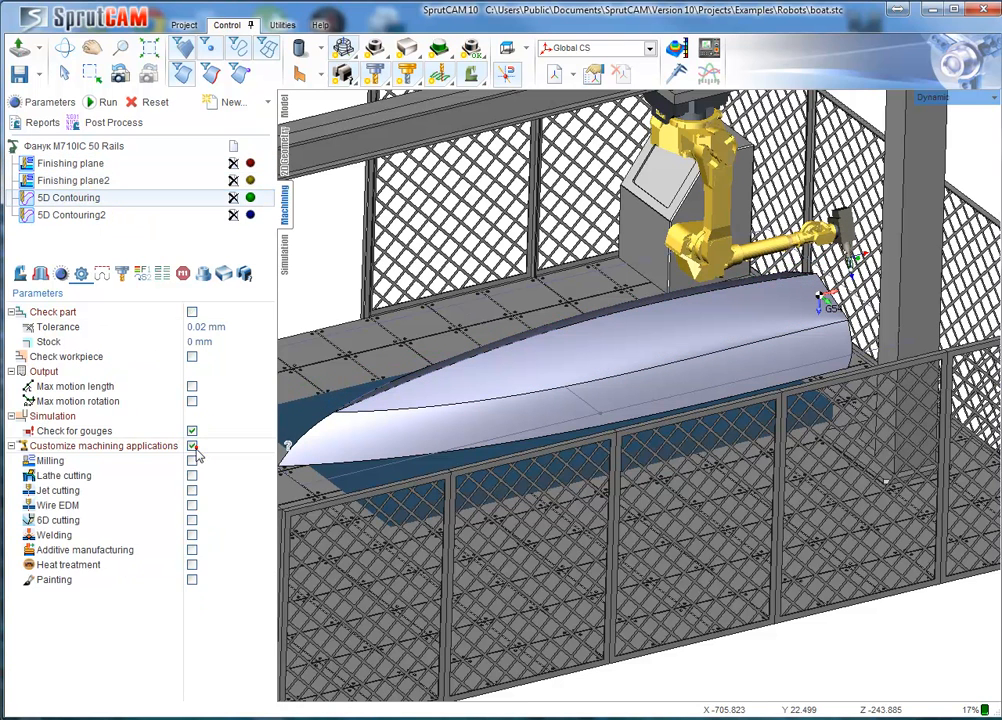
click(72, 216)
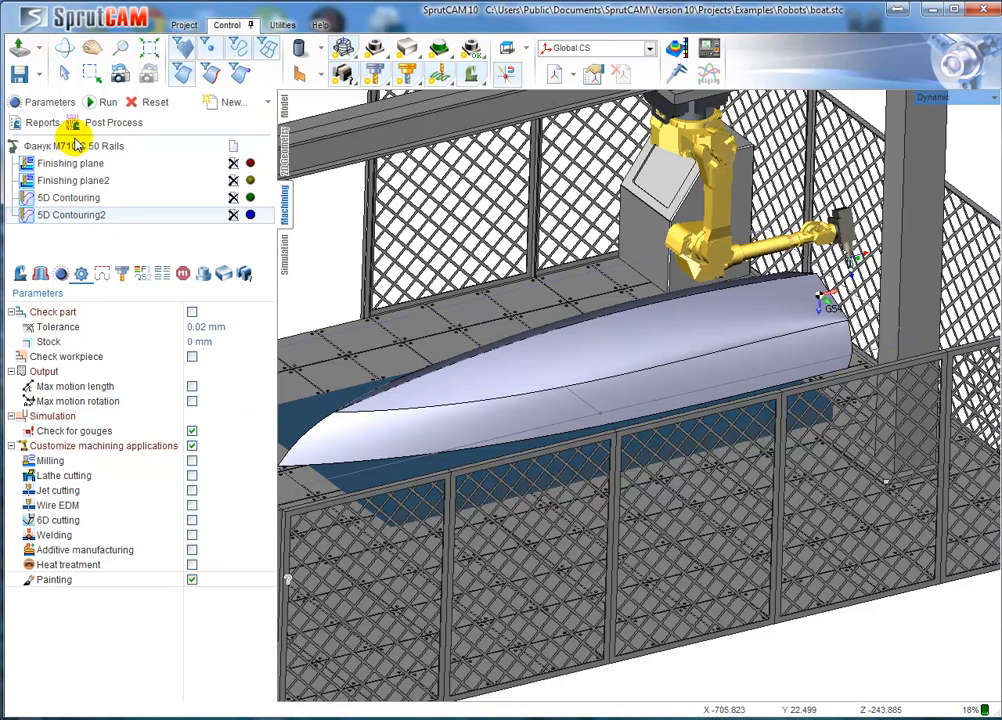
click(70, 146)
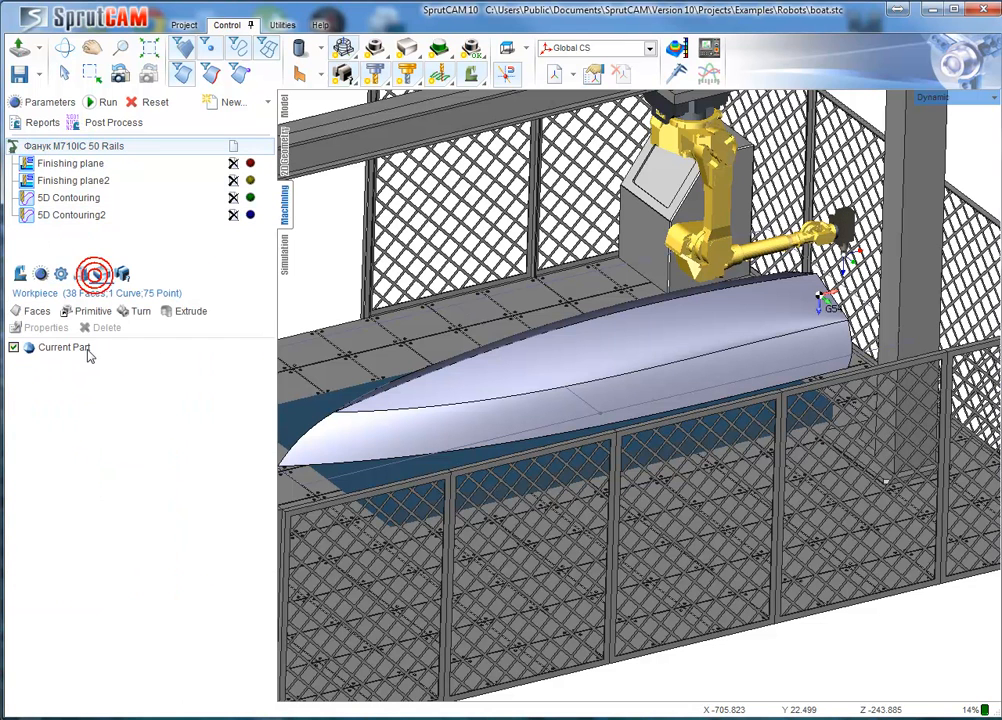
Remove the Current Part workpiece and add an Empty workpiece in its place
click(62, 348)
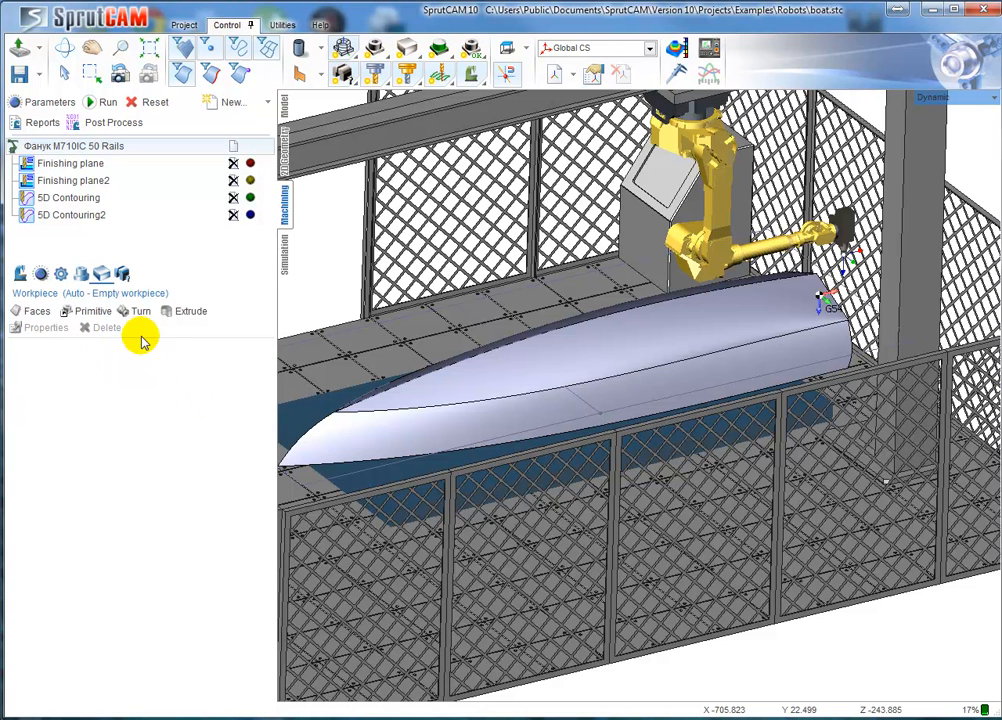
click(104, 328)
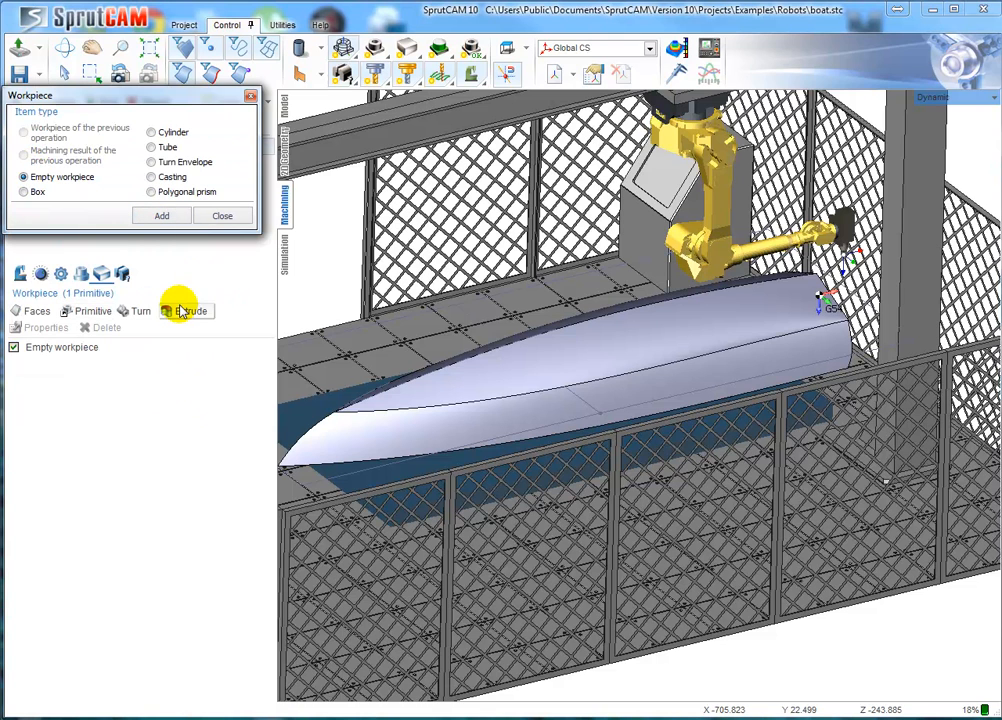
mouse_move(204, 276)
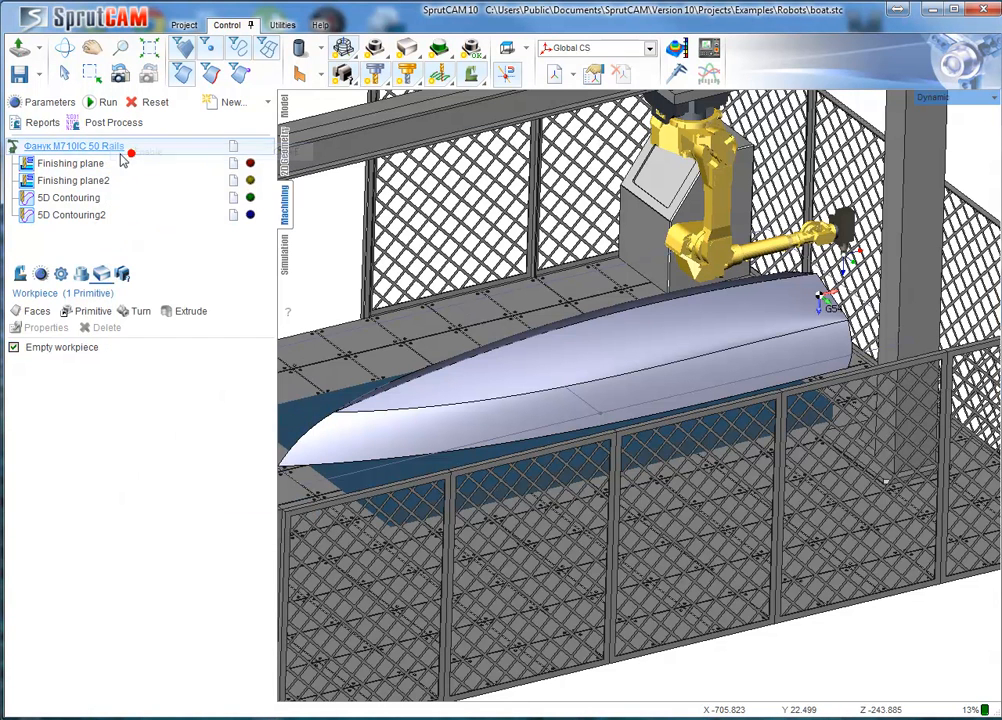
Run the simulation so the empty workpiece is calculated over the blue hull
click(108, 102)
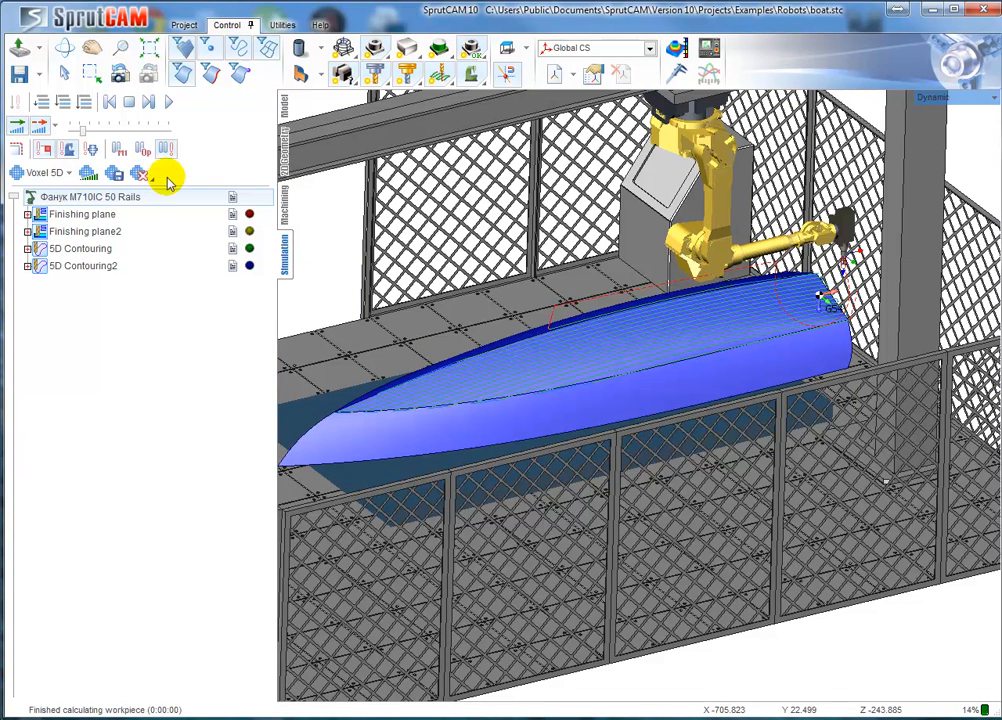
mouse_move(156, 104)
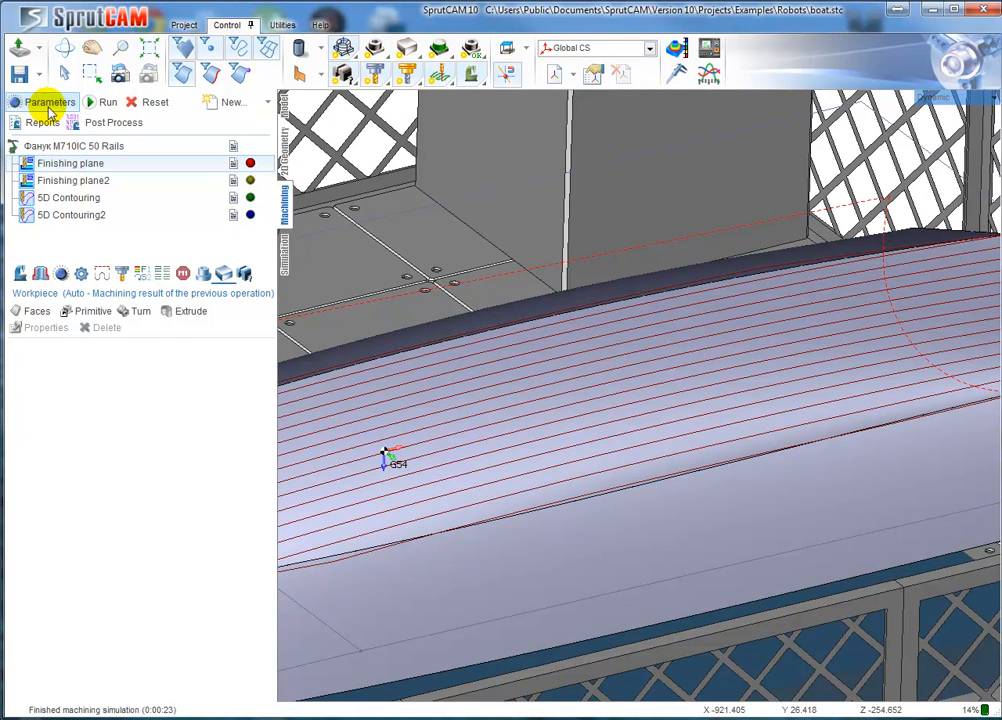
mouse_move(50, 102)
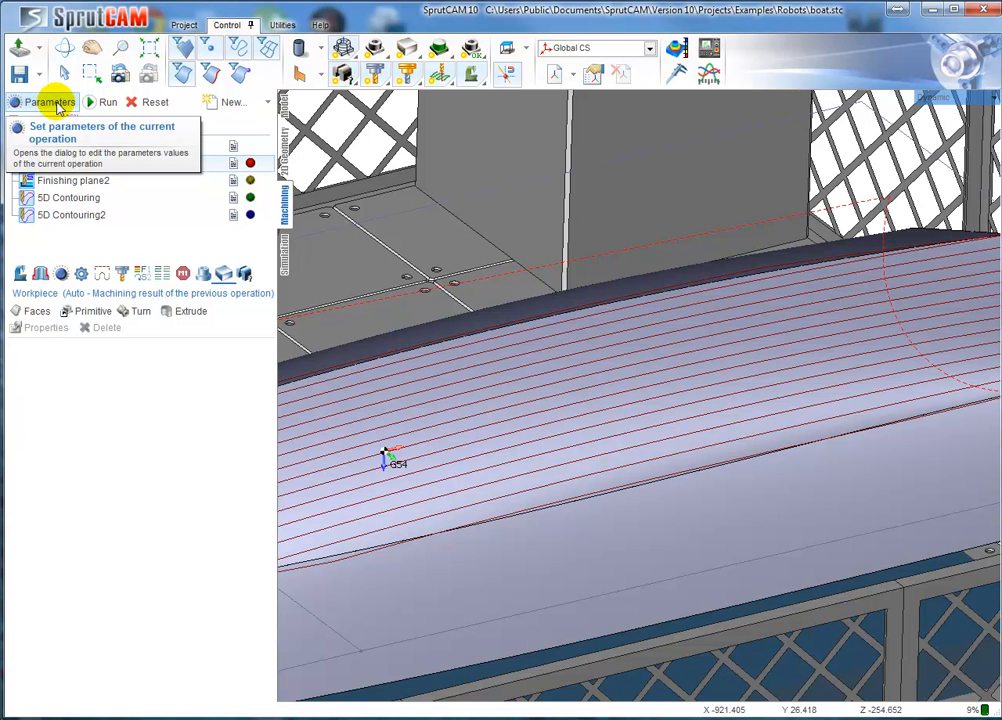
Reshape the Finishing plane tool into a wide cone-shaped sprayer (value 10) and confirm
click(50, 102)
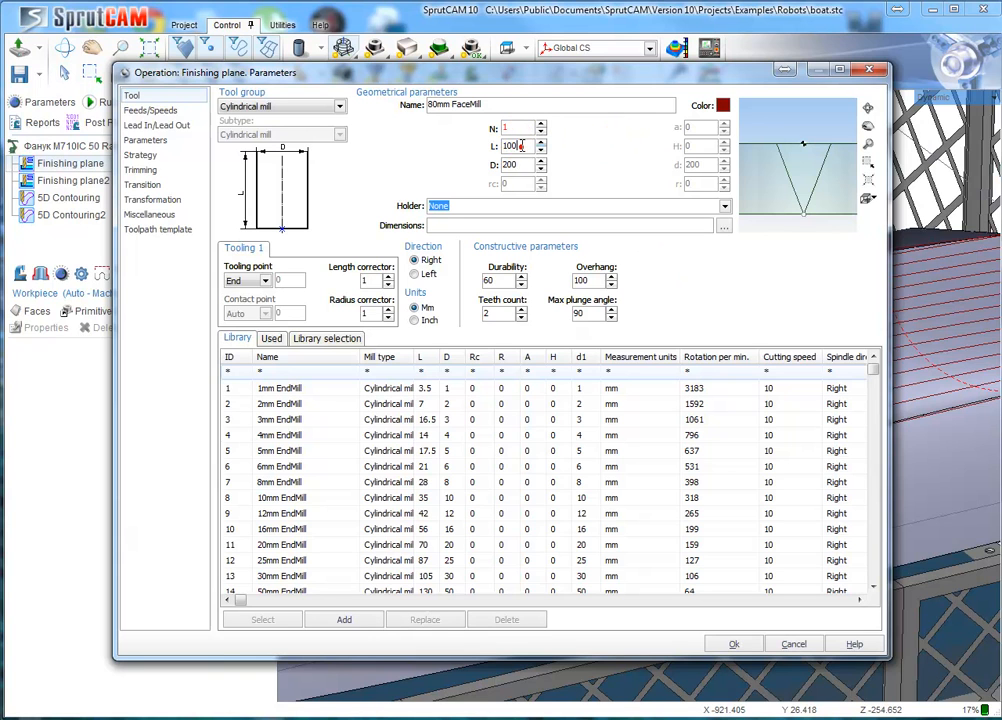
text(10)
click(570, 224)
text(200;0;0;200)
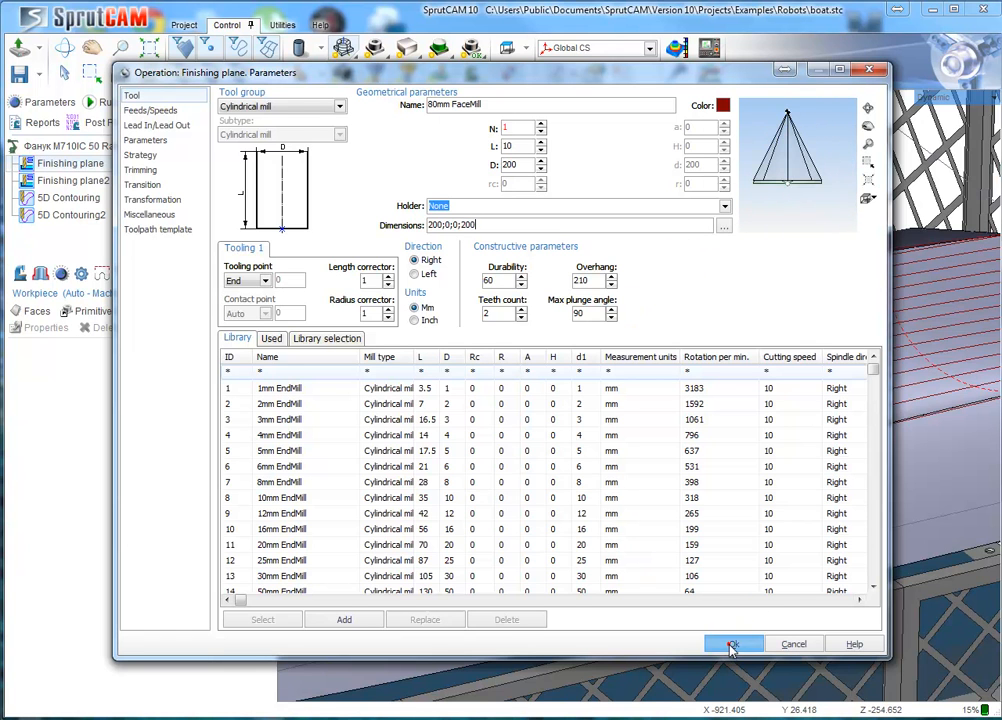
click(732, 644)
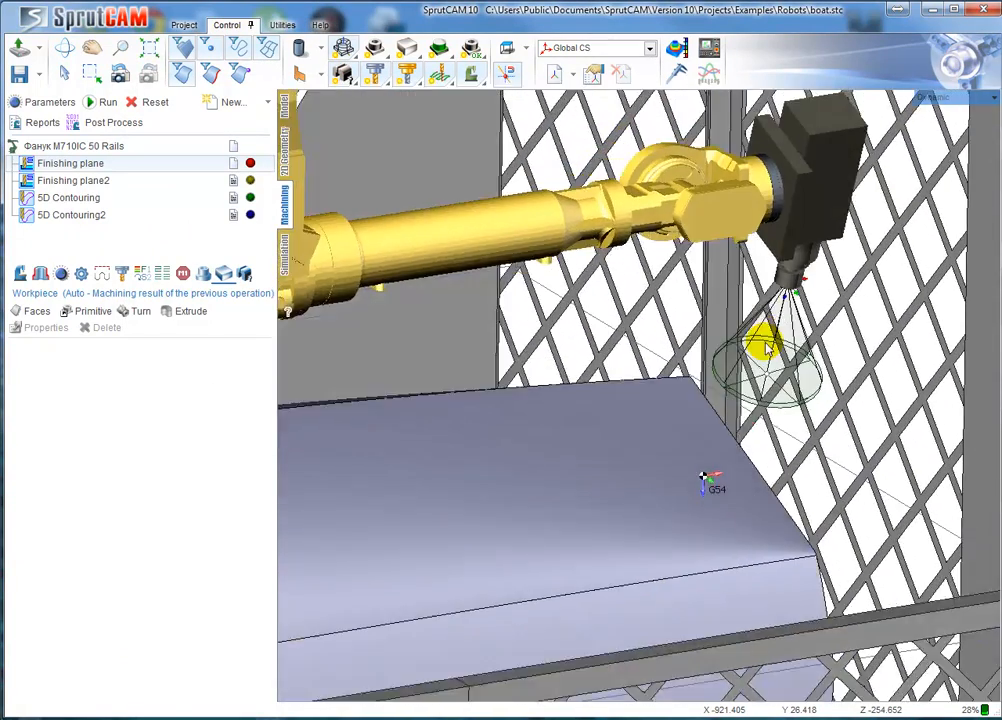
Recalculate the Finishing plane painting toolpath and start its simulation on the hull
click(100, 102)
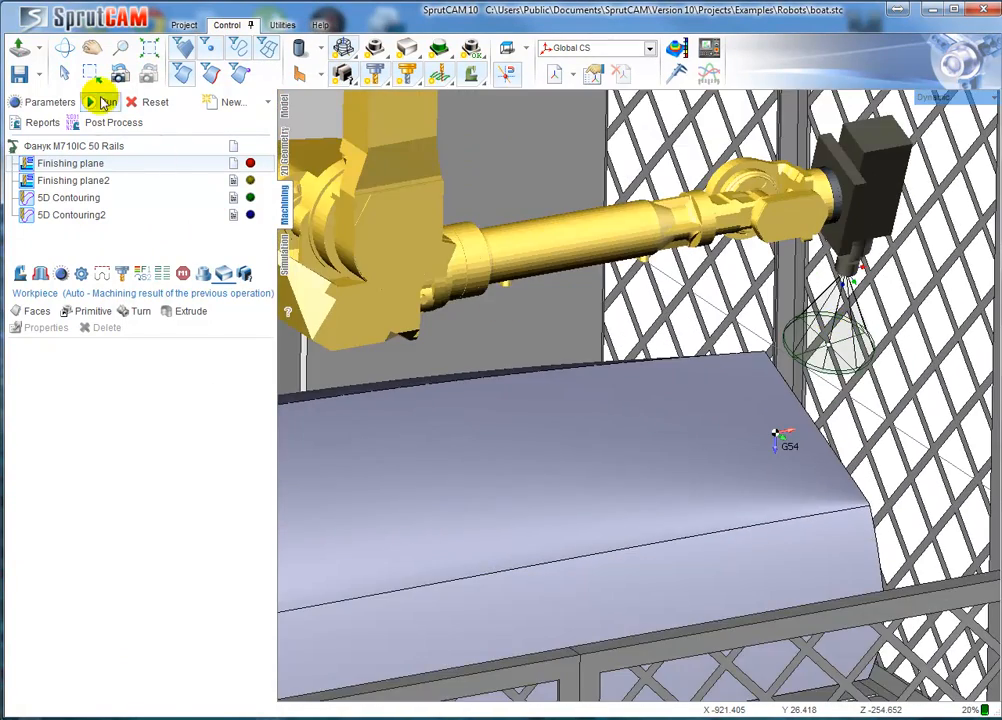
click(90, 100)
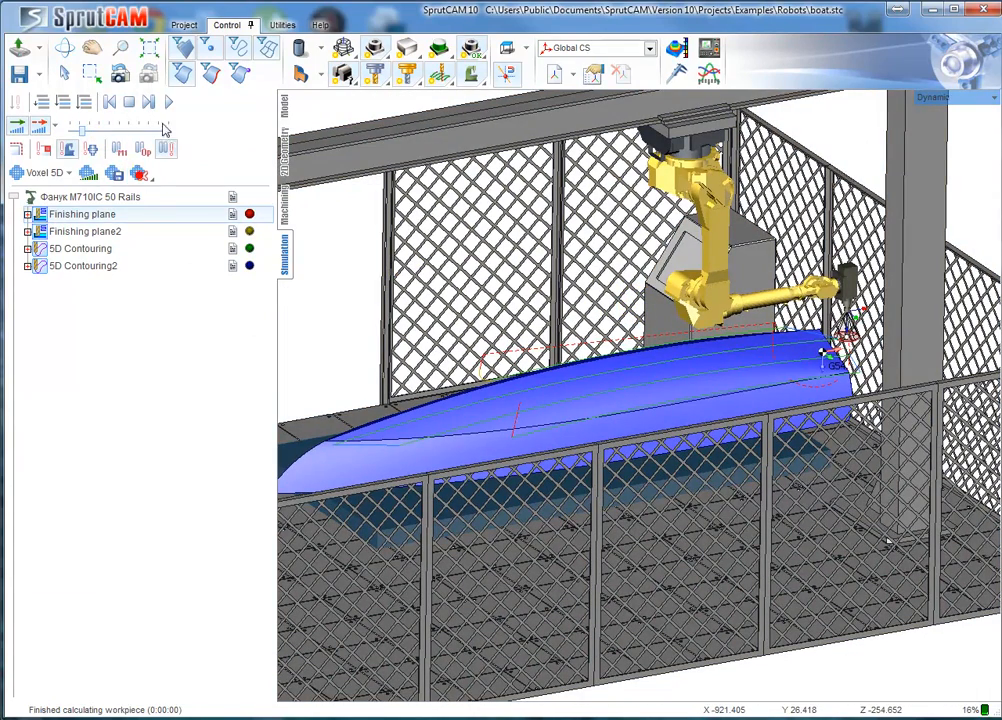
click(84, 130)
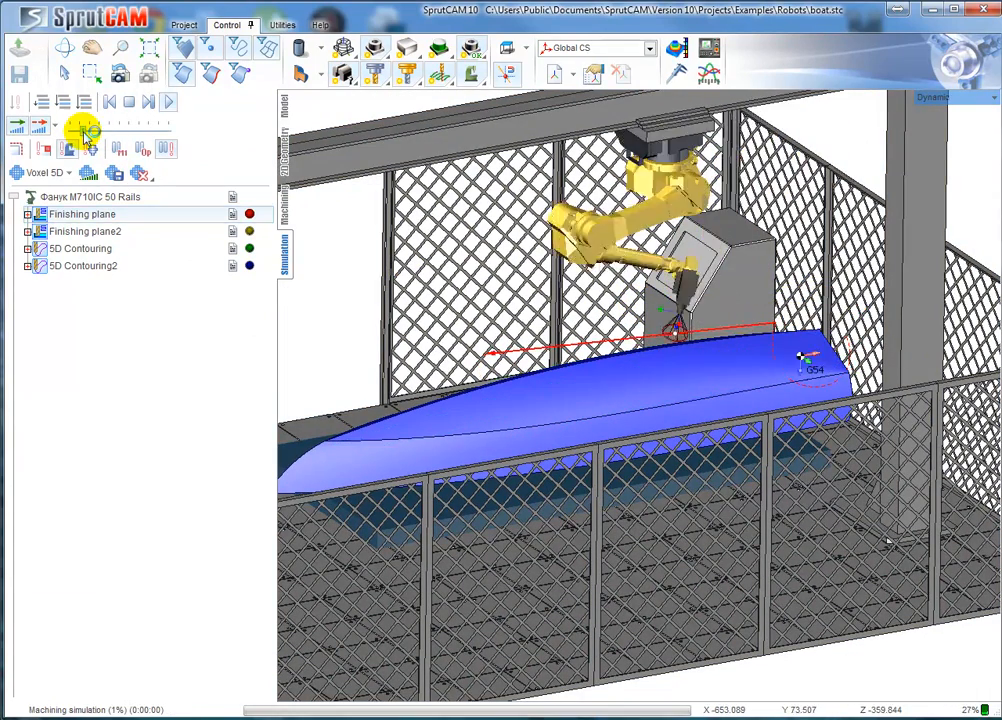